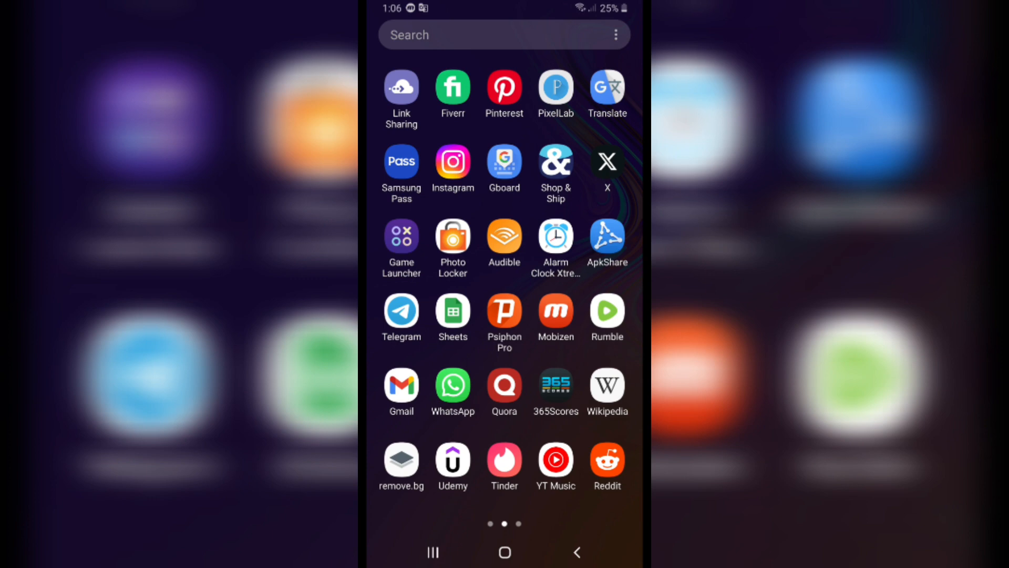
Step: Launch WhatsApp from the home screen to reach the chat list
left_click(452, 385)
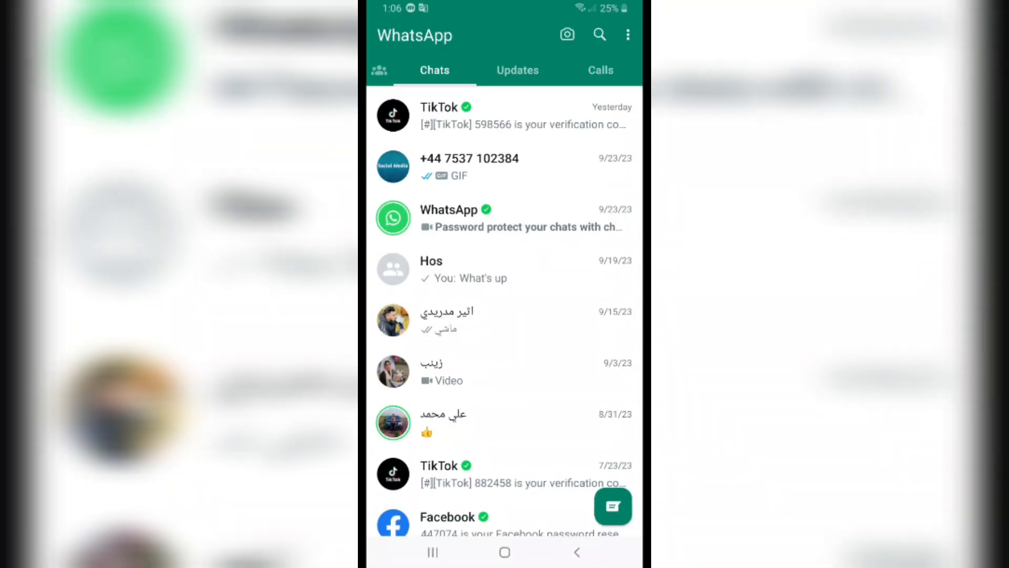
Step: Reach WhatsApp Settings from the three-dot overflow menu
left_click(628, 35)
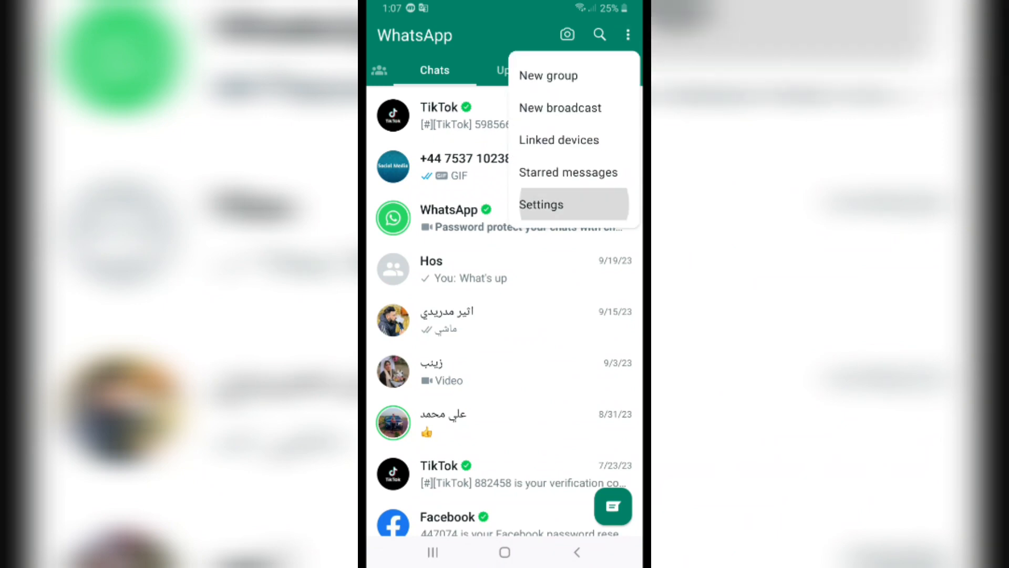
left_click(542, 204)
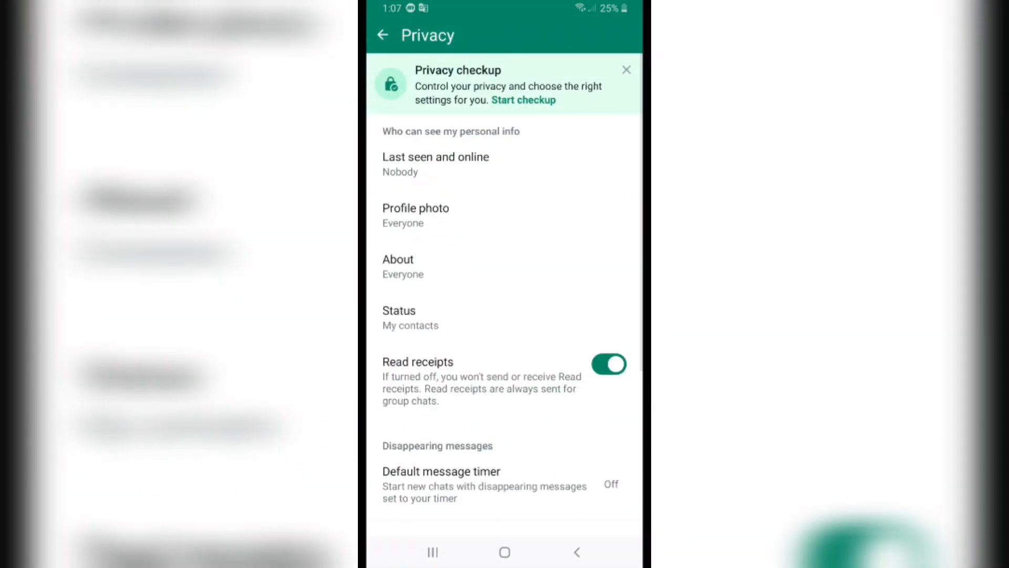
Step: Show the Blocked contacts list holding the two blocked phone numbers
scroll("down", 3)
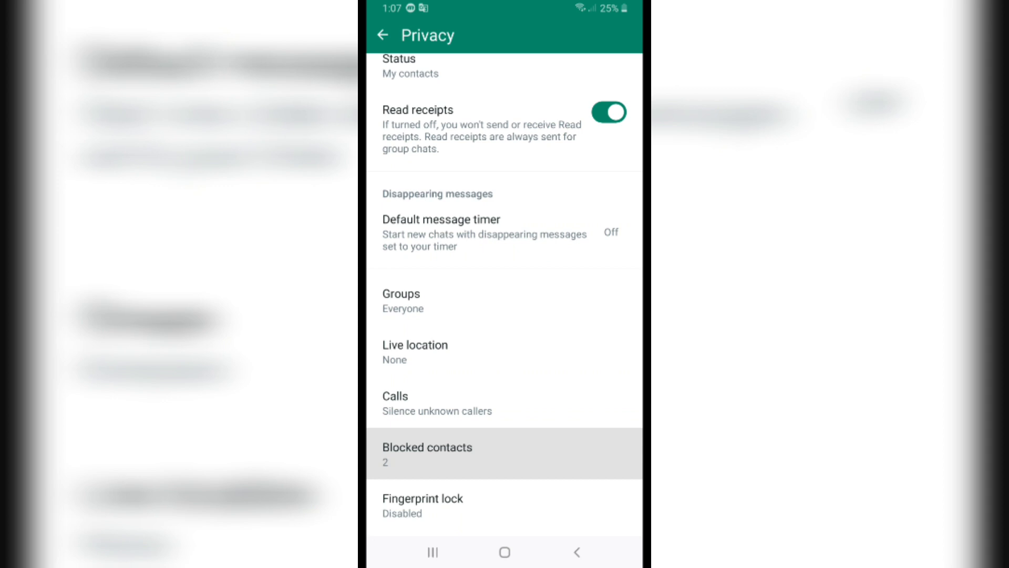
left_click(429, 454)
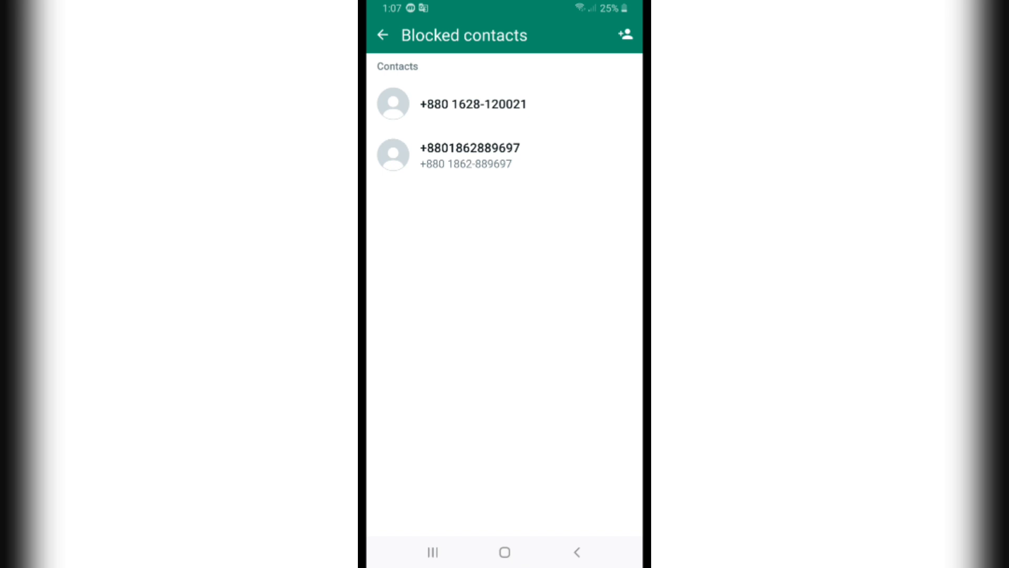
left_click(628, 34)
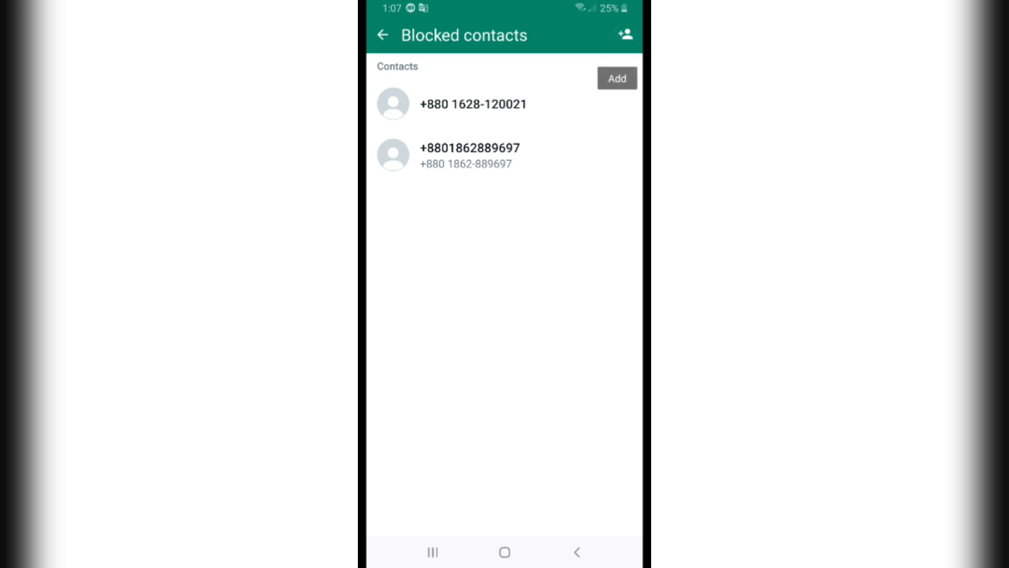
left_click(621, 77)
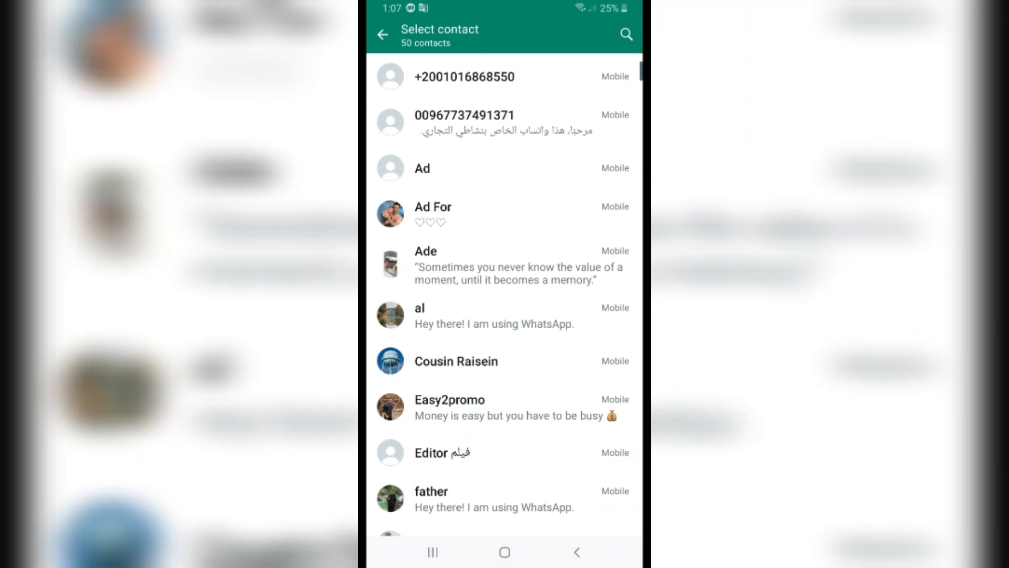
scroll("down", 3)
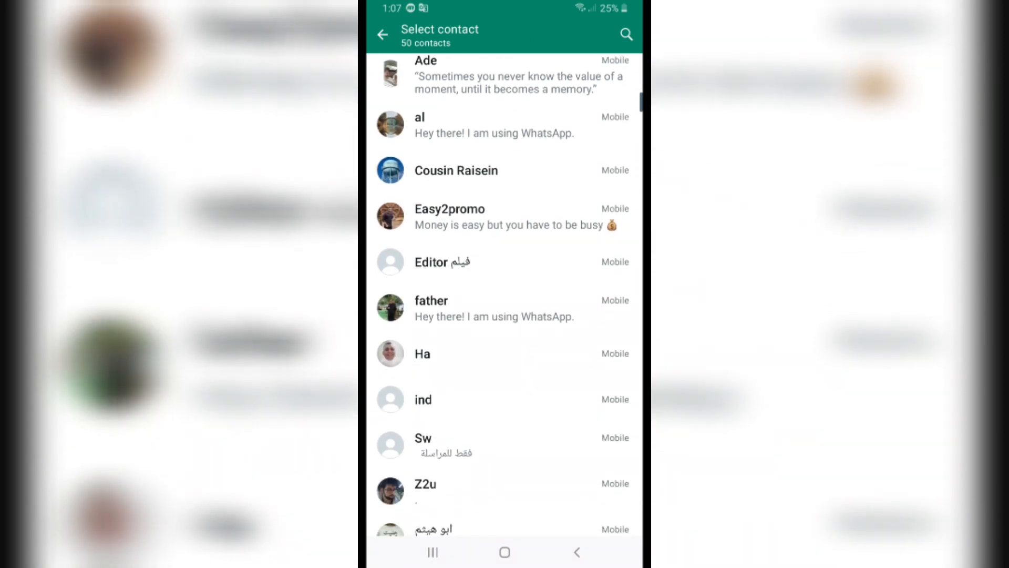
left_click(579, 553)
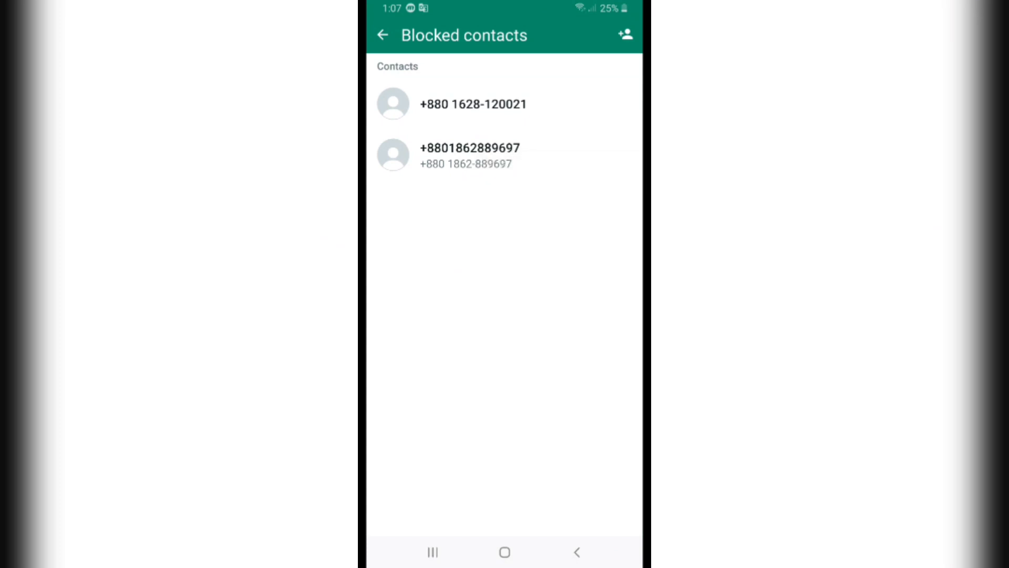
left_click(469, 152)
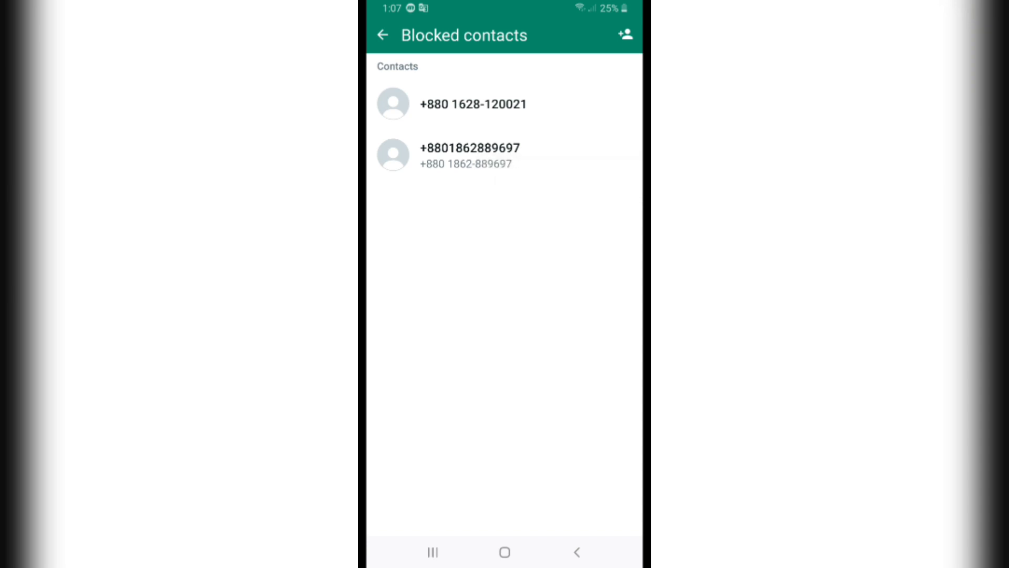
left_click(505, 552)
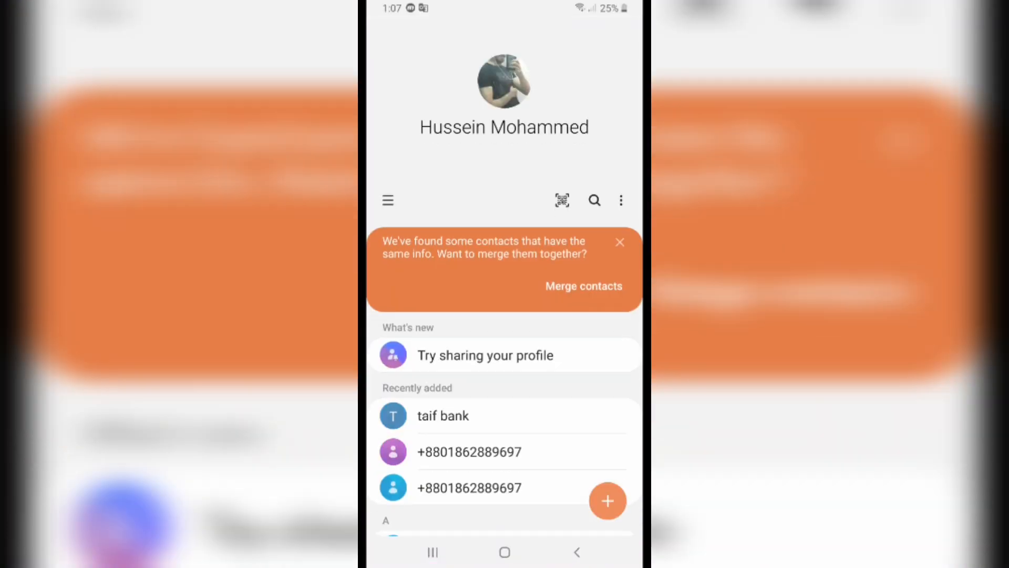
scroll("down", 3)
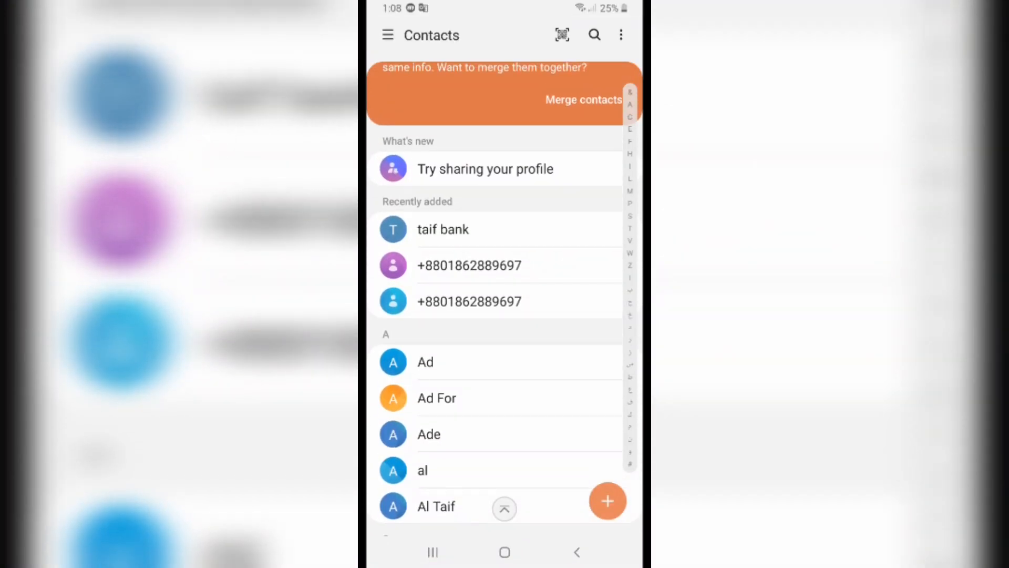
scroll("down", 3)
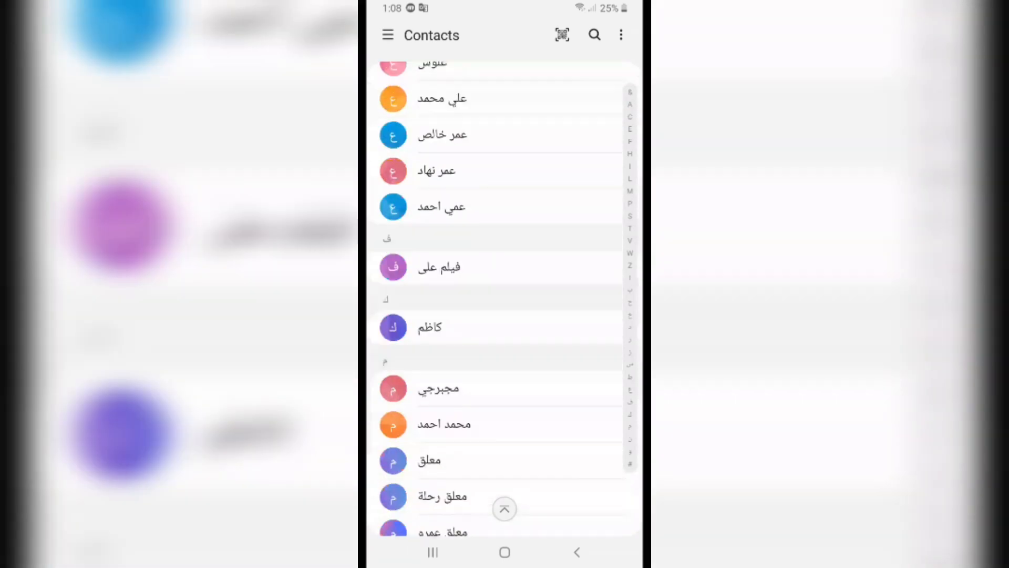
scroll("down", 3)
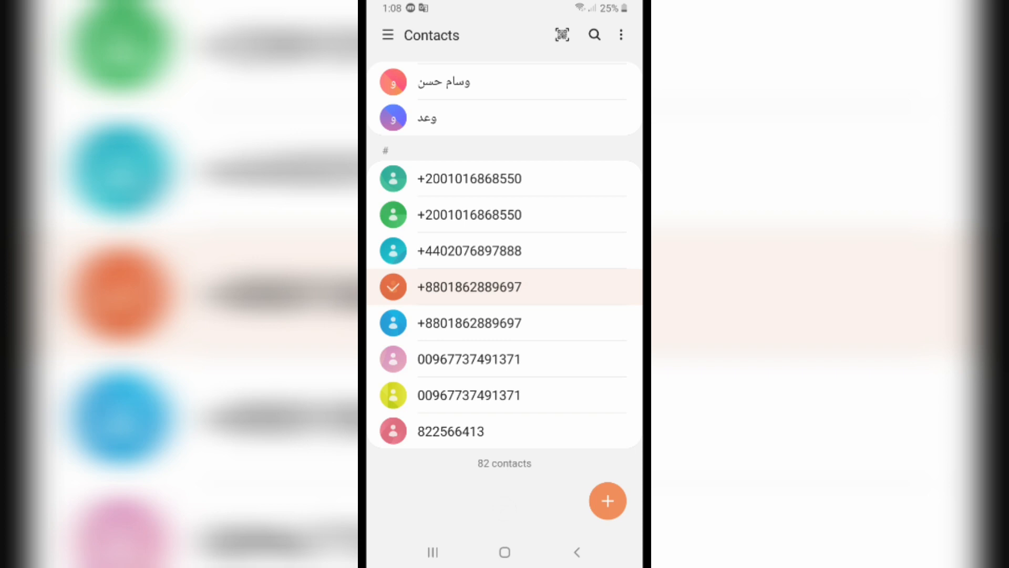
left_click(393, 286)
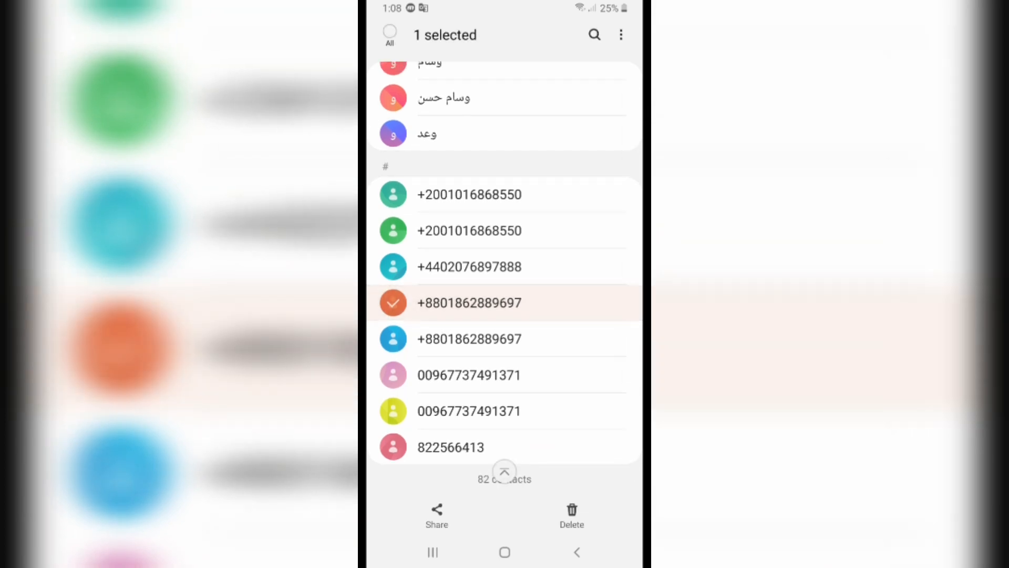
left_click(572, 513)
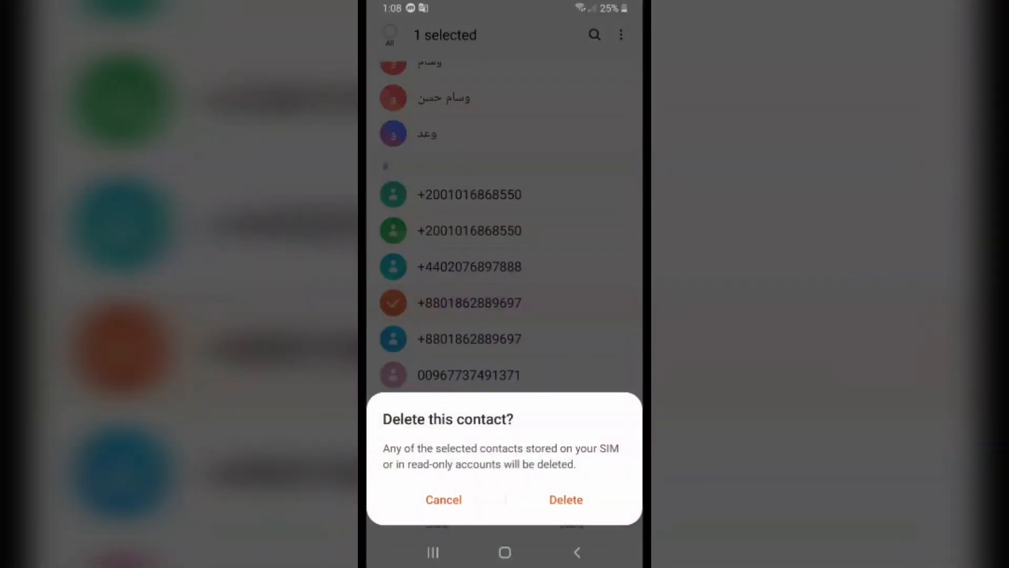
left_click(565, 499)
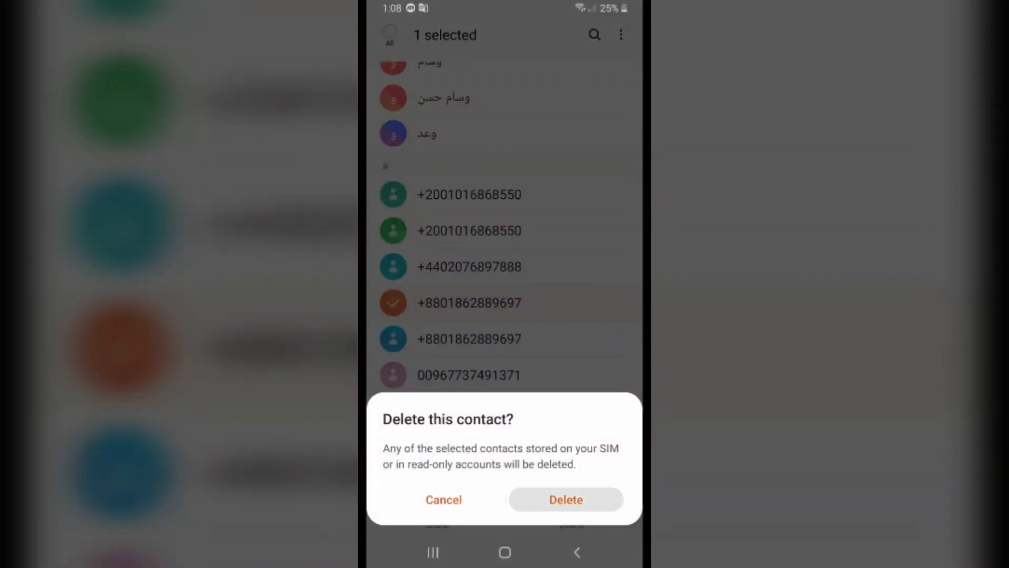
left_click(565, 499)
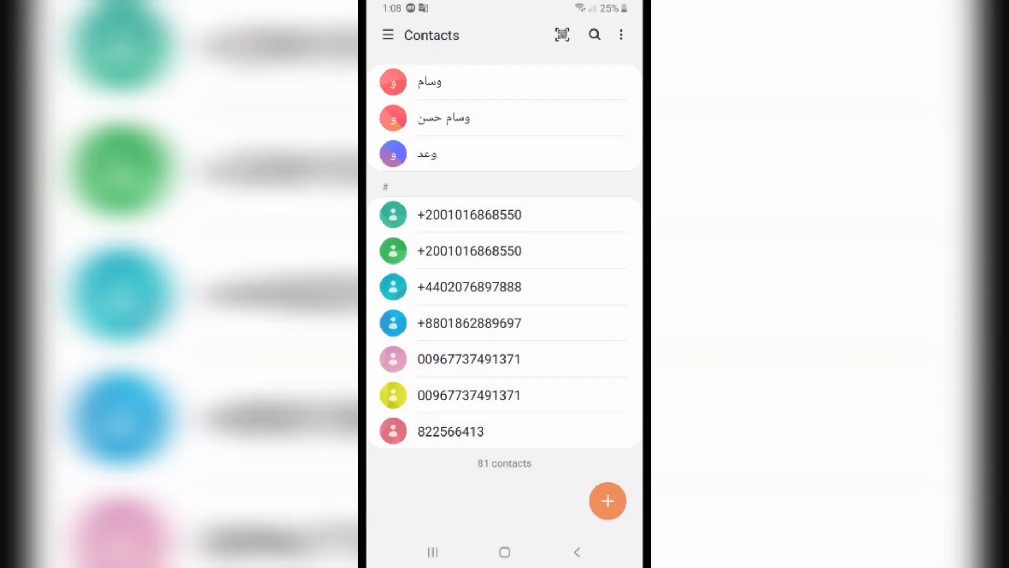